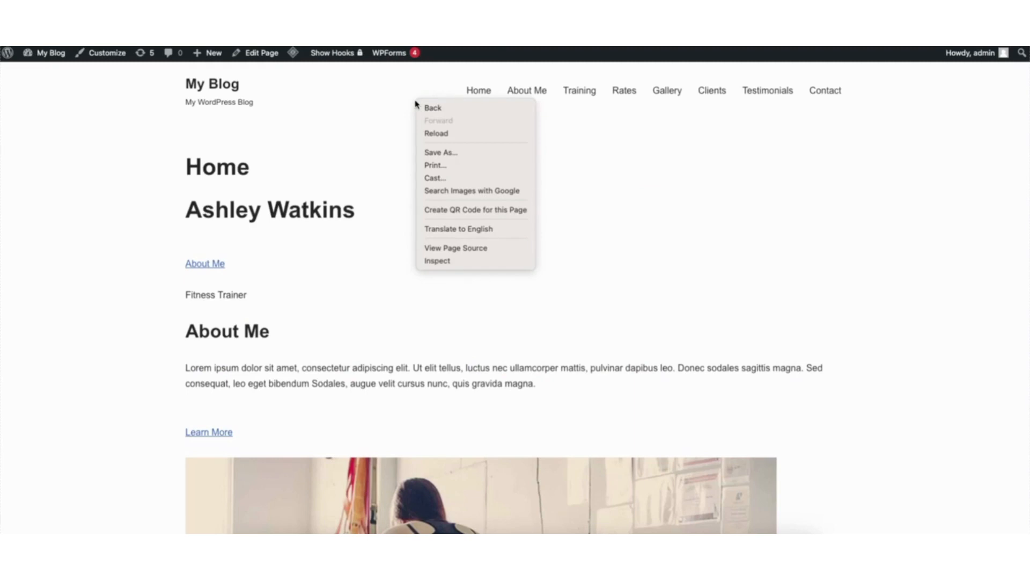
mouse_move(436, 260)
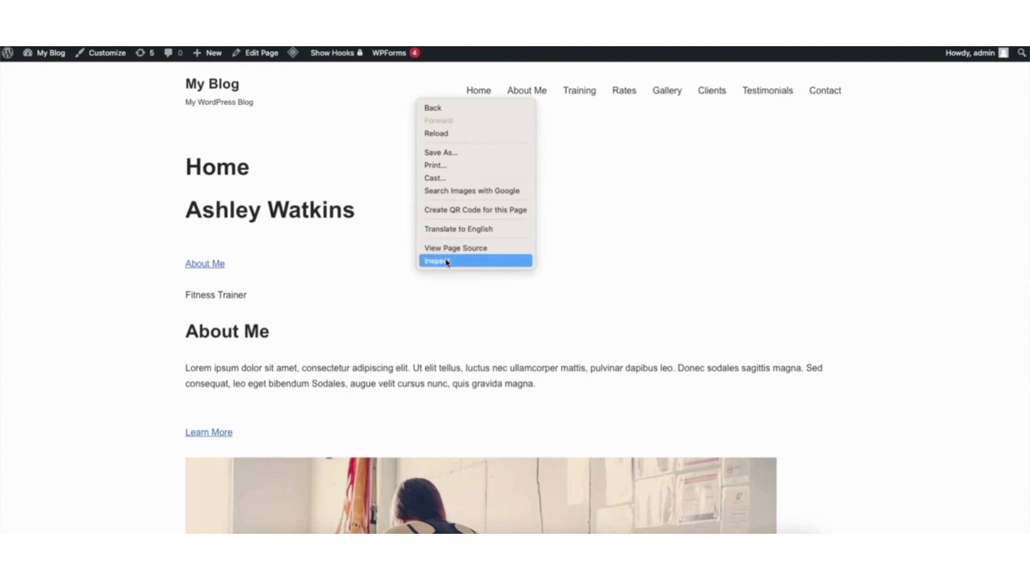
Inspect the site menu in Chrome DevTools to reveal the primary navigation markup
click(436, 261)
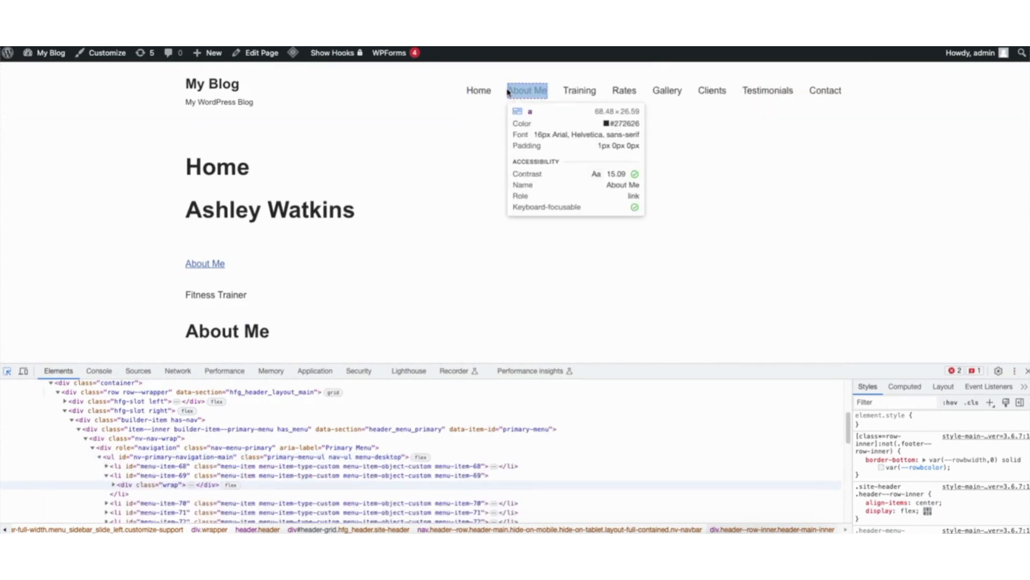
mouse_move(527, 90)
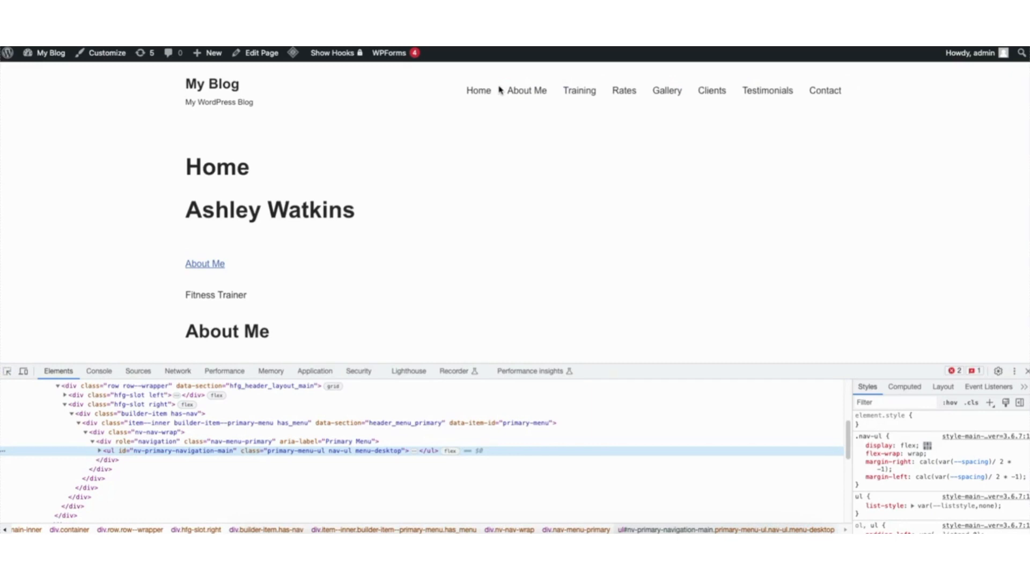
Select the div wrapping the whole menu and copy its nav-menu-primary class name
click(97, 450)
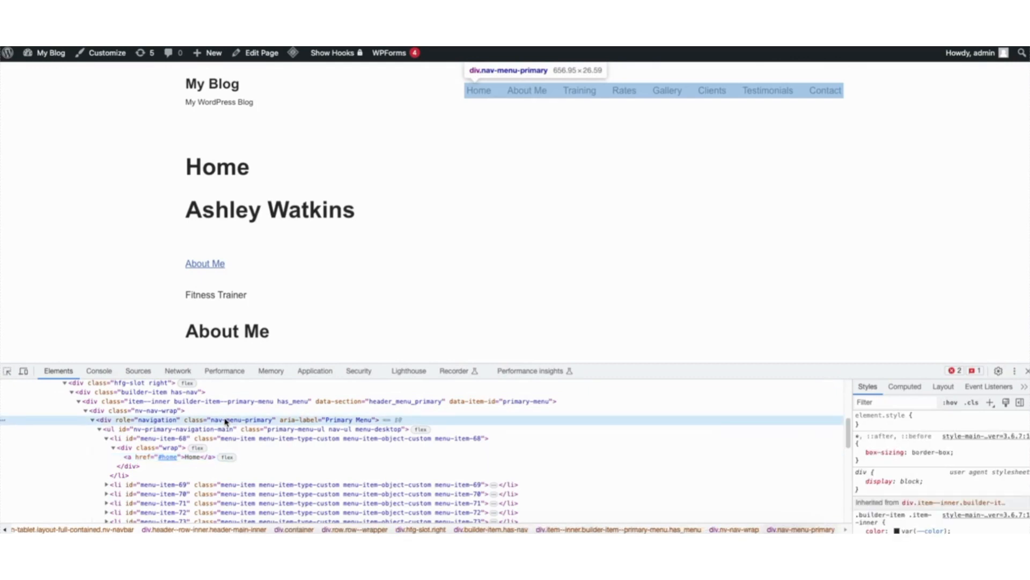
right_click(243, 419)
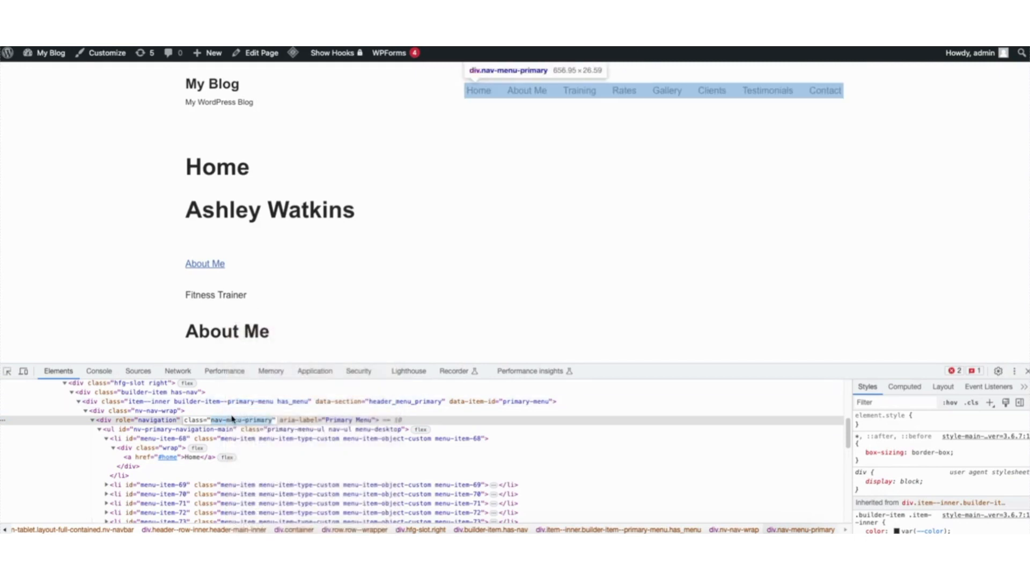
mouse_move(237, 106)
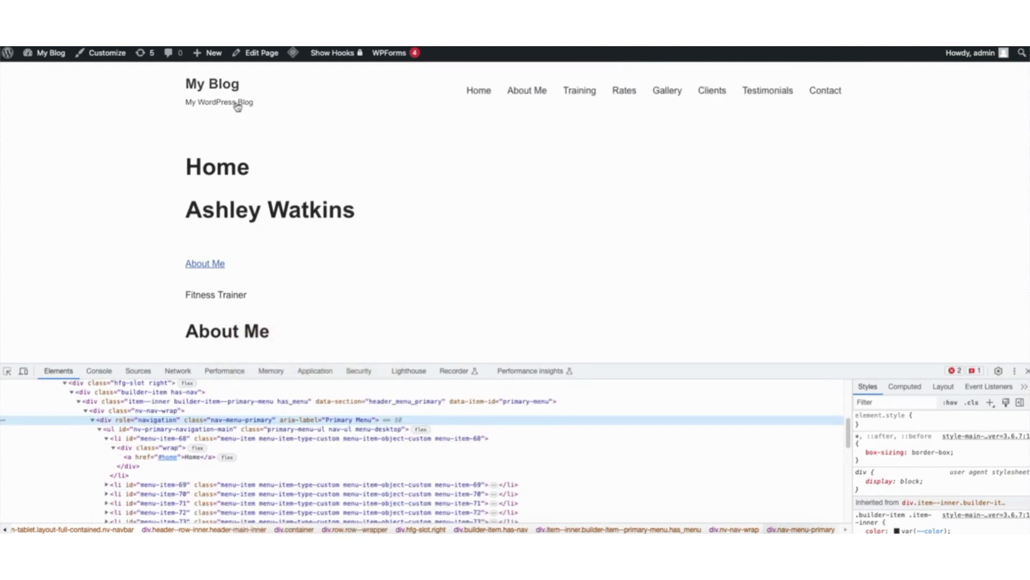
mouse_move(106, 52)
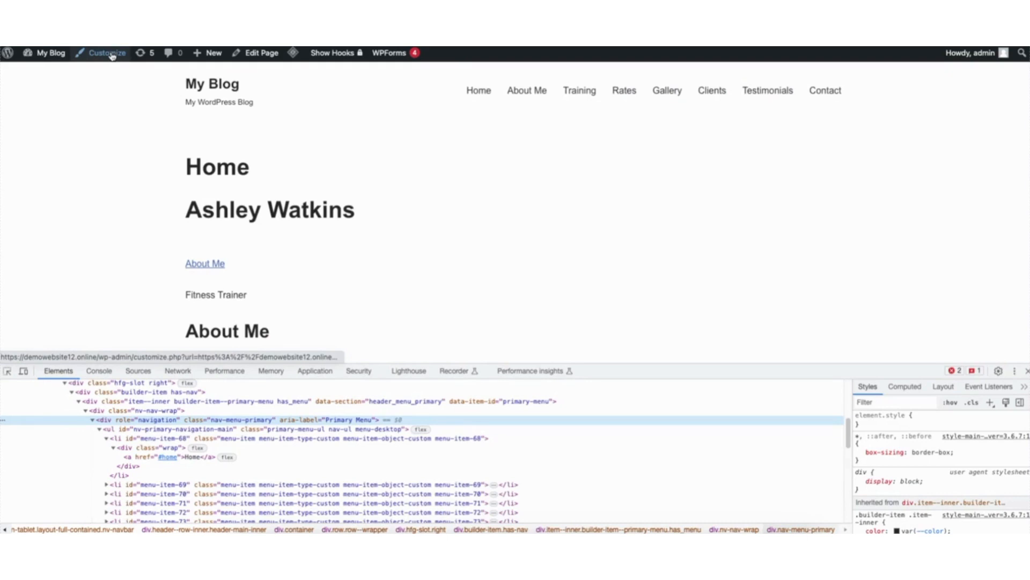
Launch the WordPress Customizer and go to its Additional CSS panel
click(108, 53)
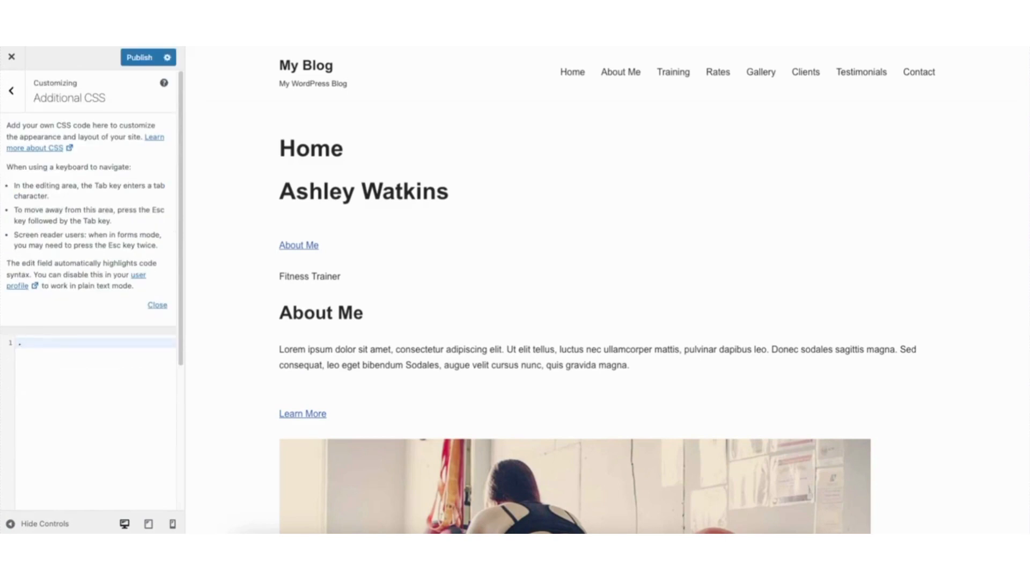
Type a .nav-menu-primary { } rule block and begin a background property inside it
text(.nav-menu-primary)
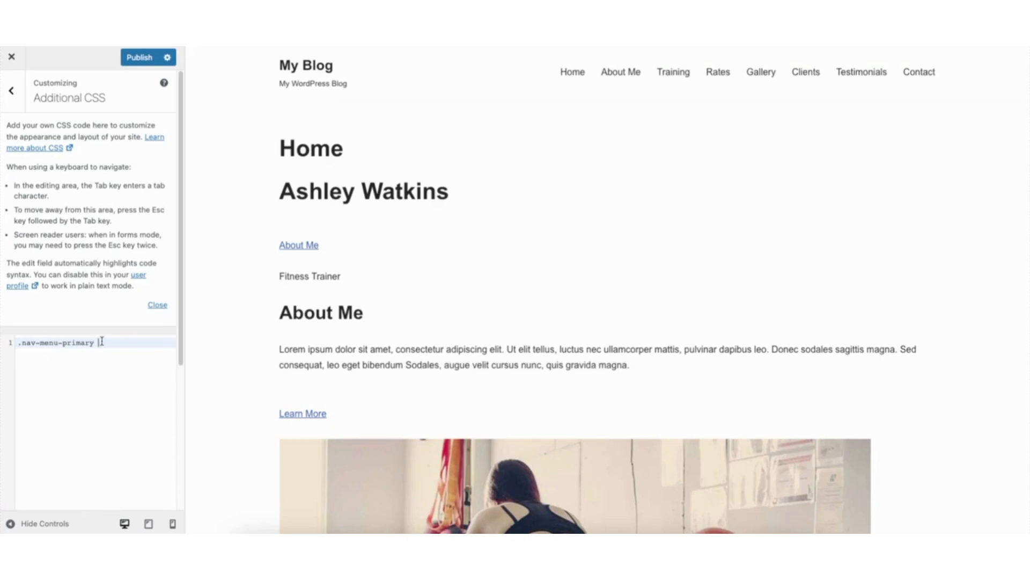
text({})
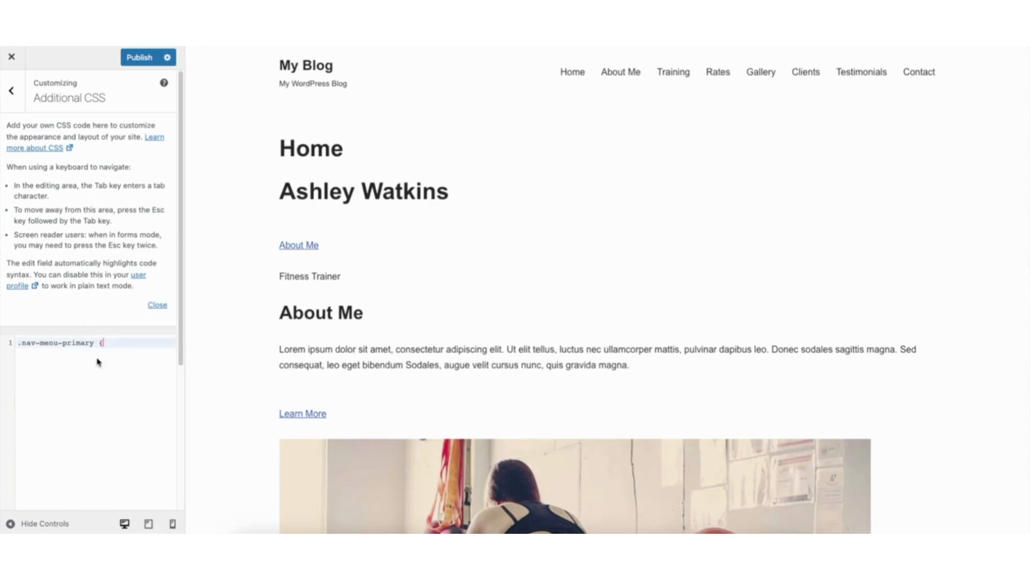
key(Return)
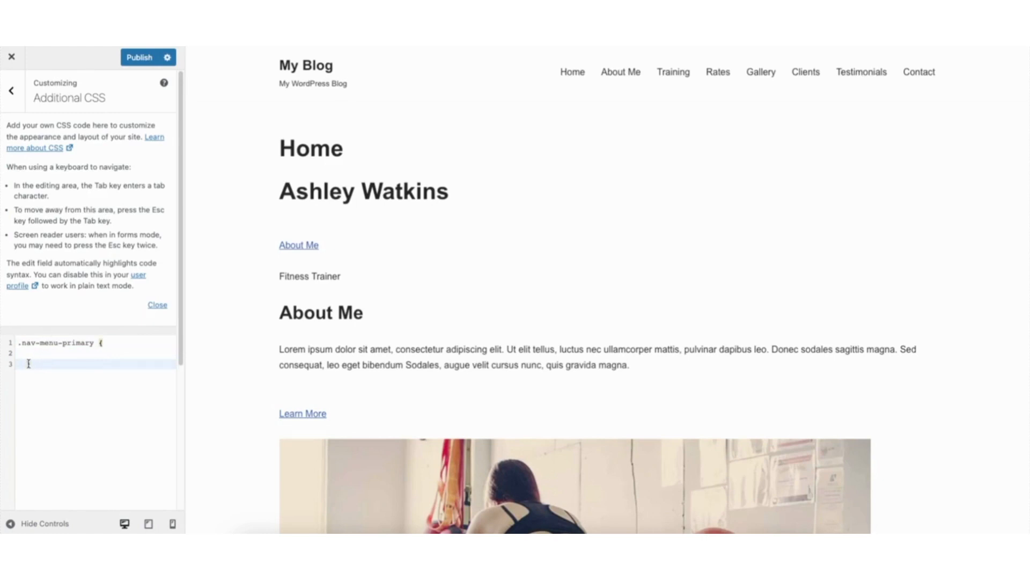
text(})
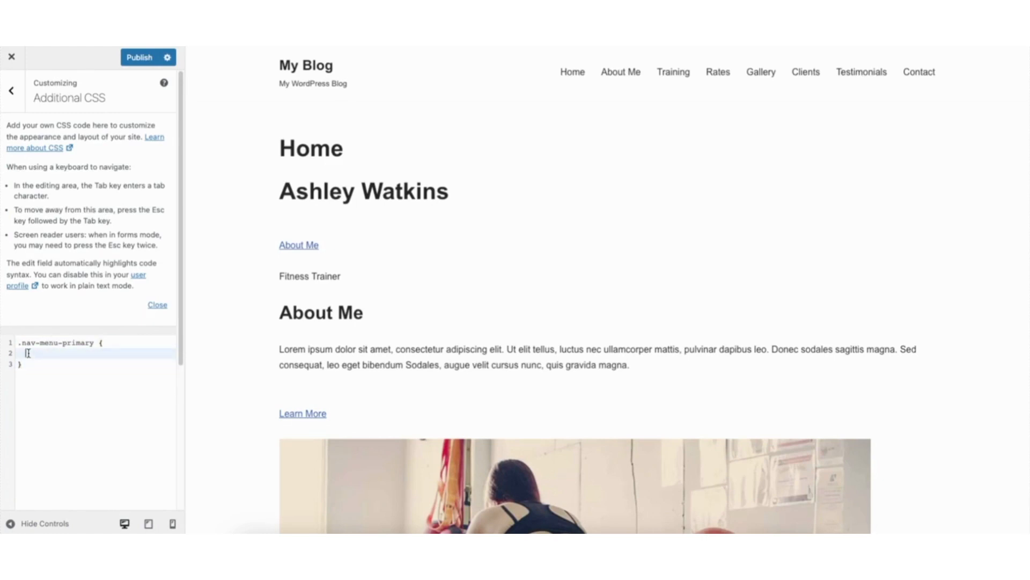
text(background)
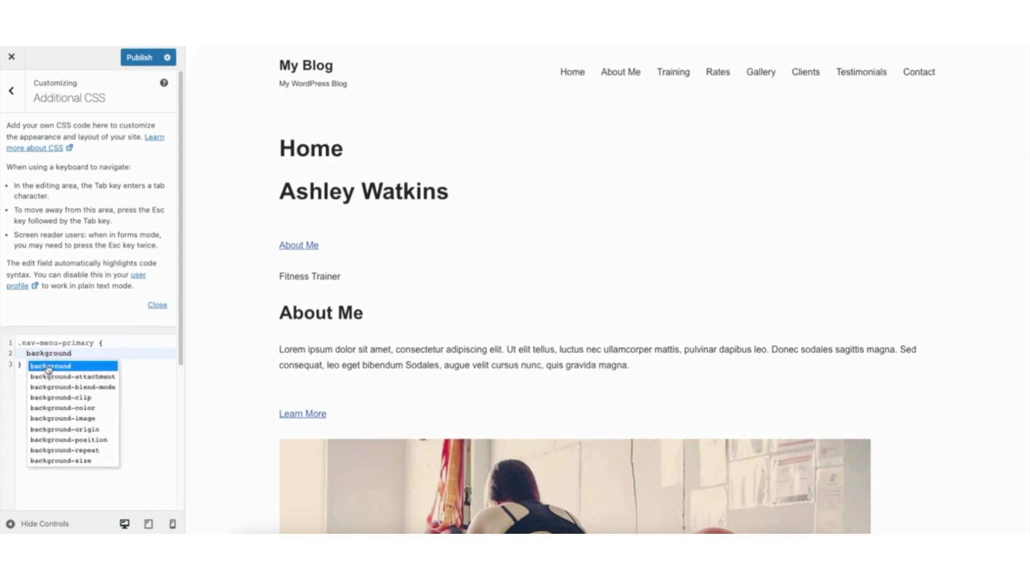
Finish the property as 'background: red;' so the preview menu bar turns red
text(:)
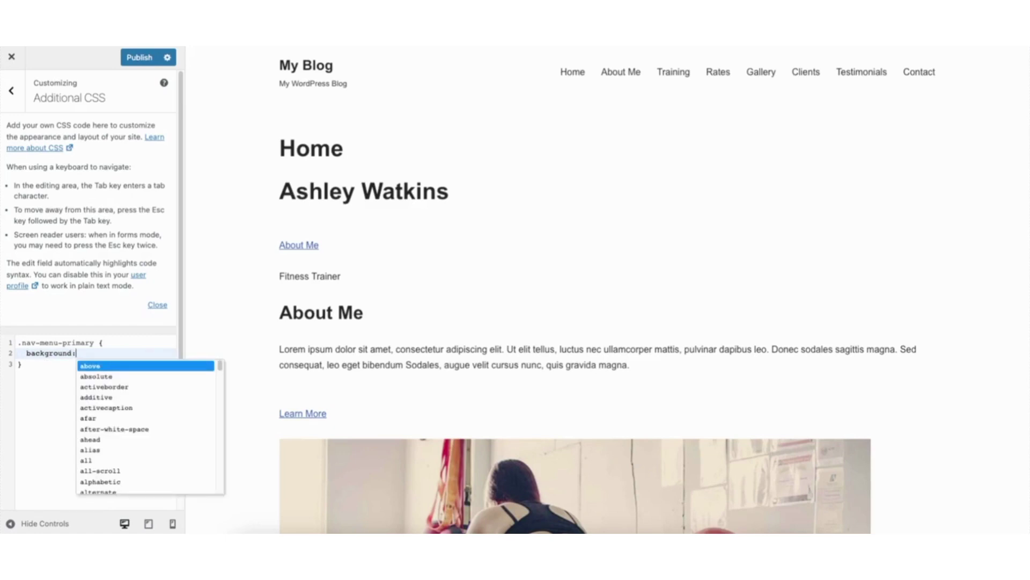
text(red)
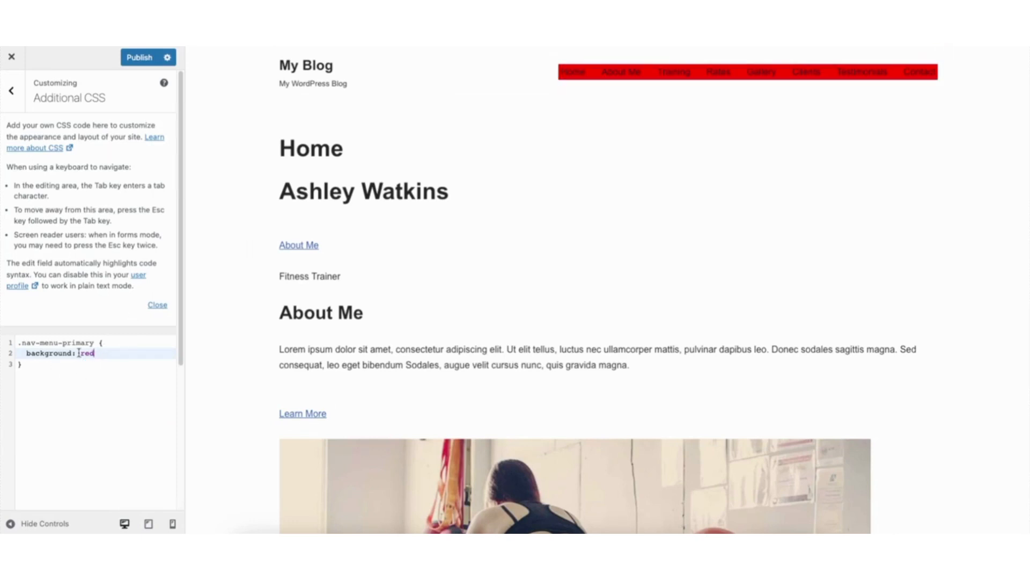
text(;)
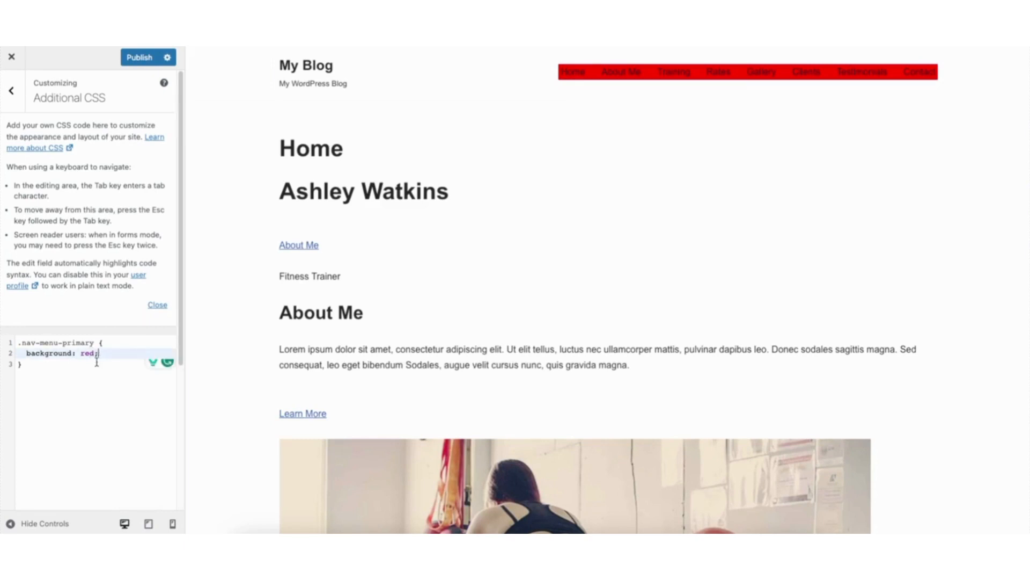
text(;)
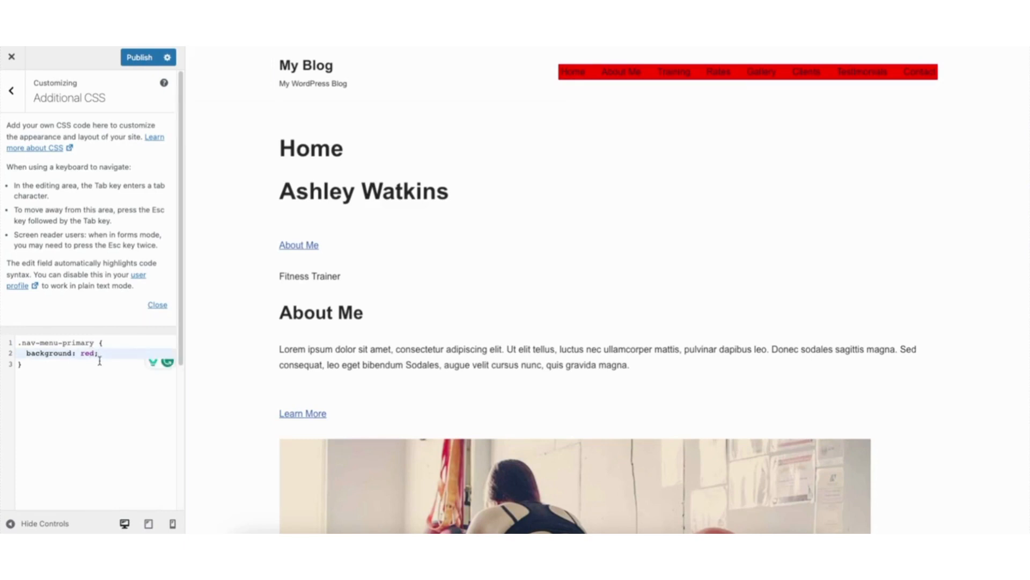
Replace red with green, then #00BFF9, and publish the custom CSS
double_click(85, 353)
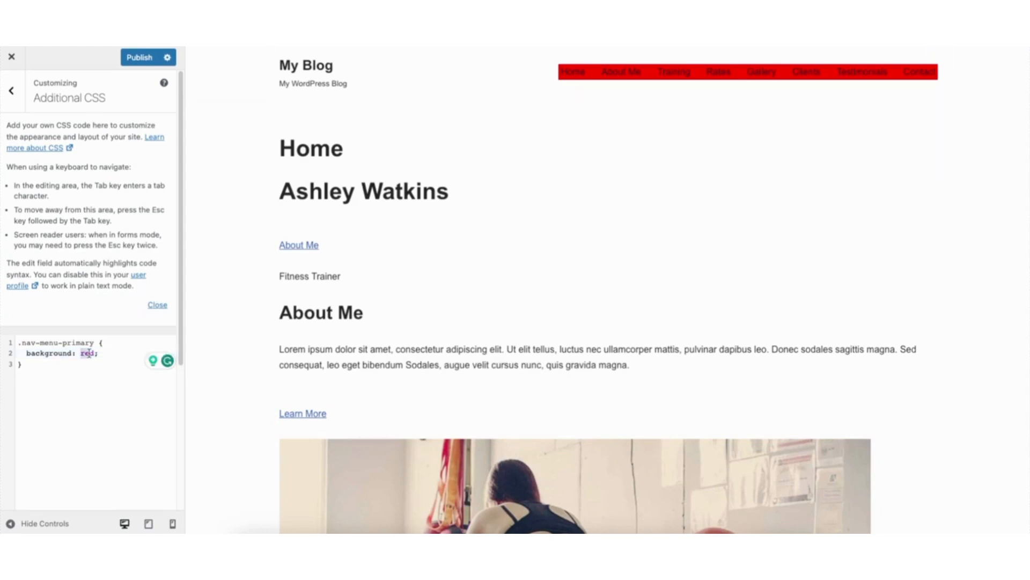
text(green)
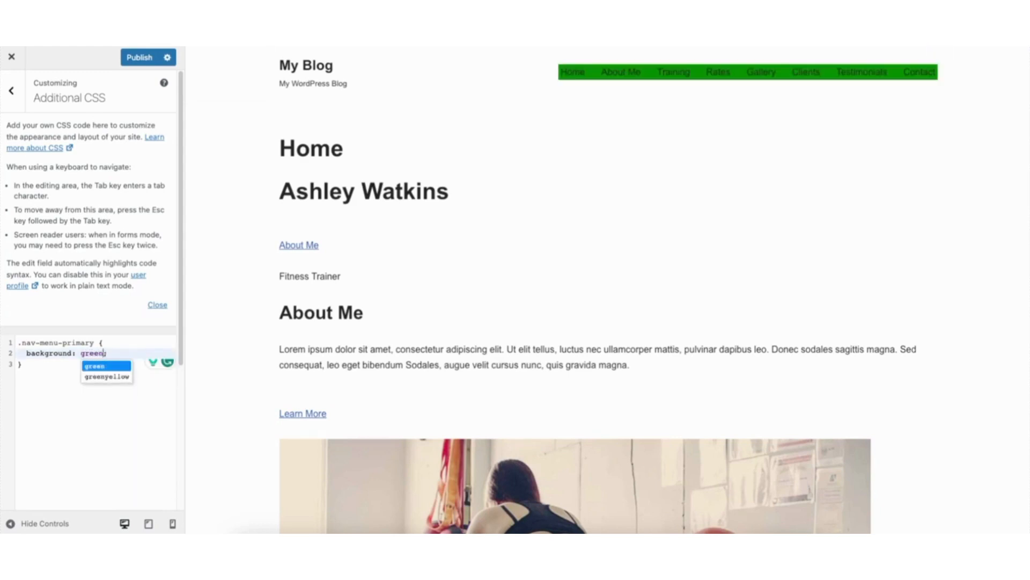
click(93, 365)
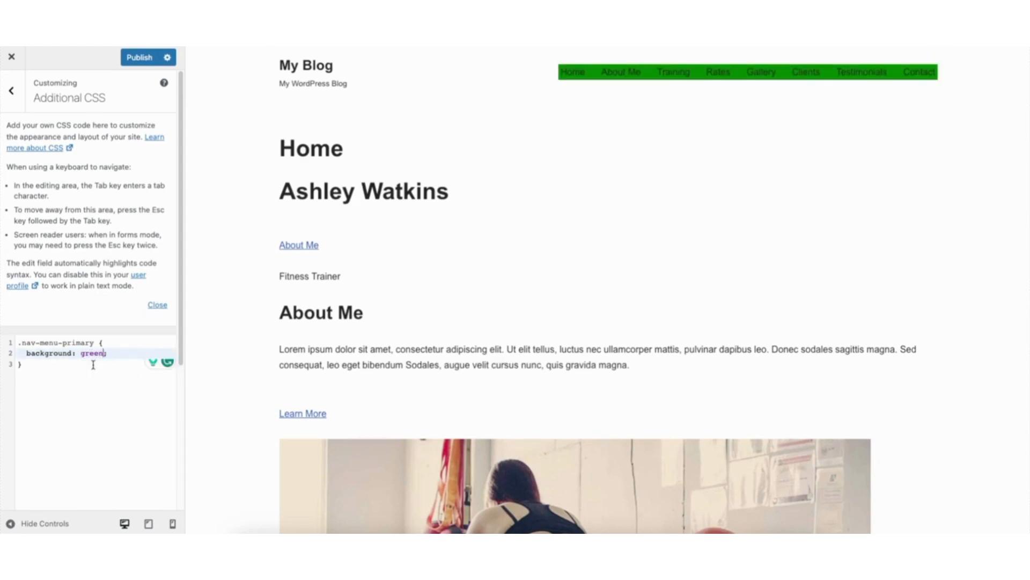
text(;)
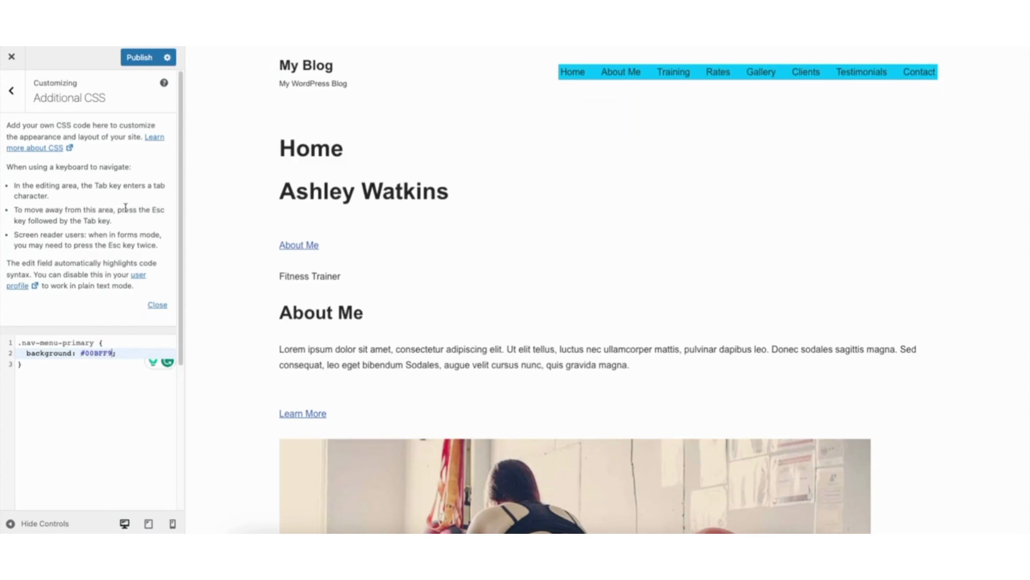
click(139, 57)
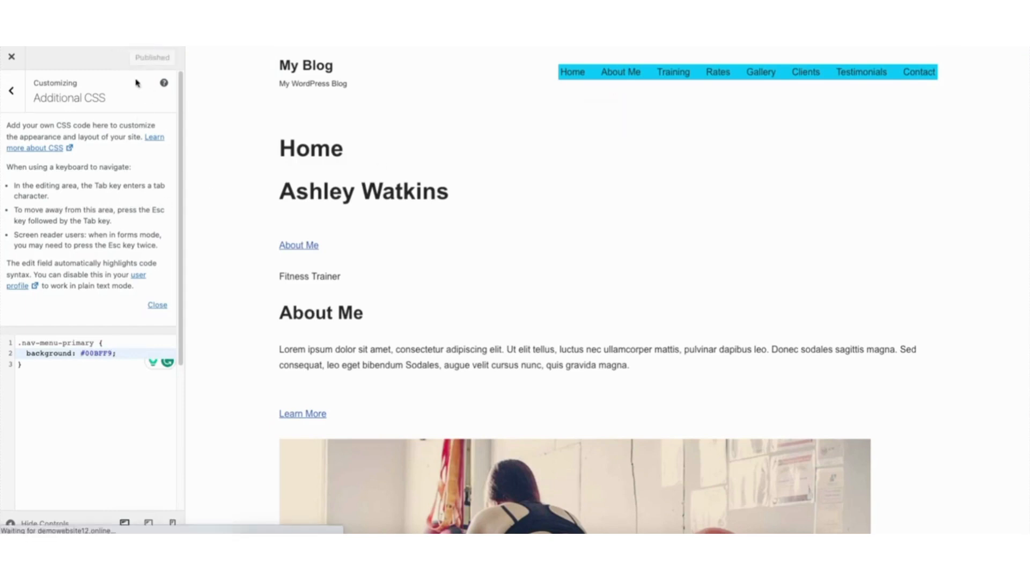